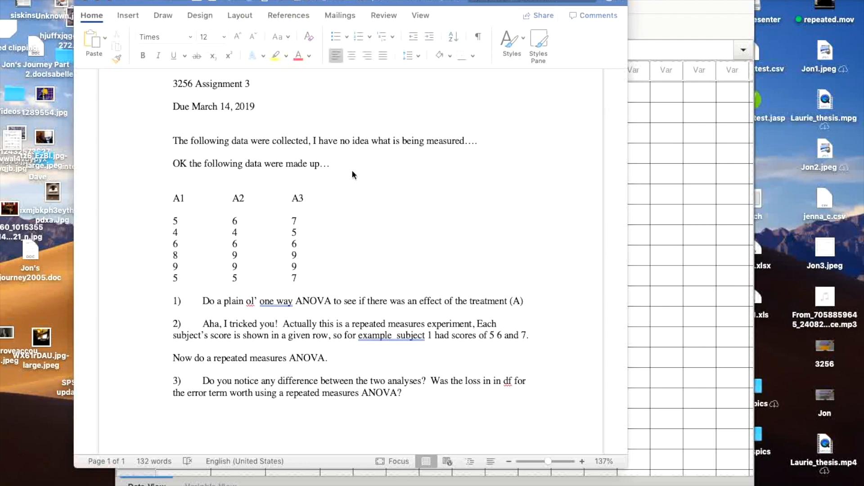
{"action": "mouse_move", "coordinate": [262, 160]}
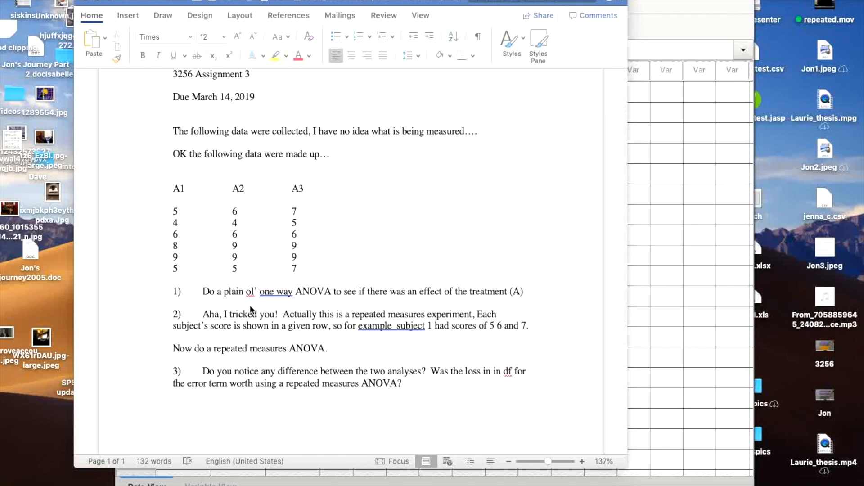
{"action": "mouse_move", "coordinate": [187, 228]}
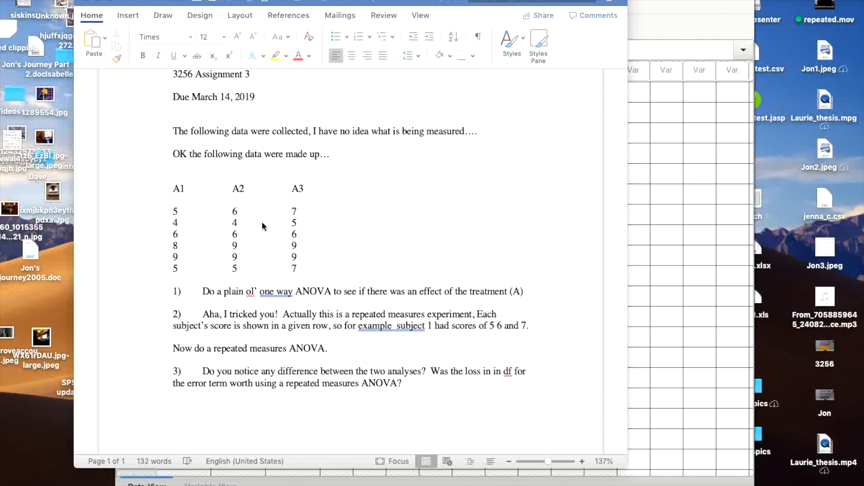
{"action": "mouse_move", "coordinate": [259, 304]}
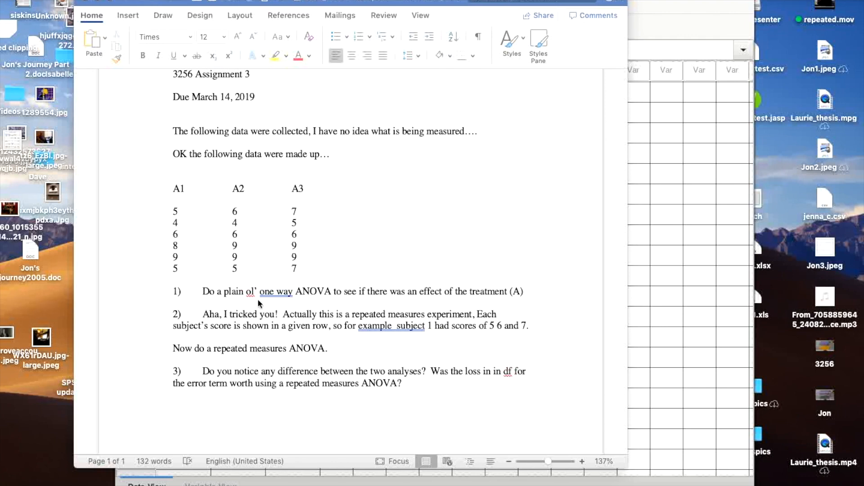
{"action": "mouse_move", "coordinate": [259, 283]}
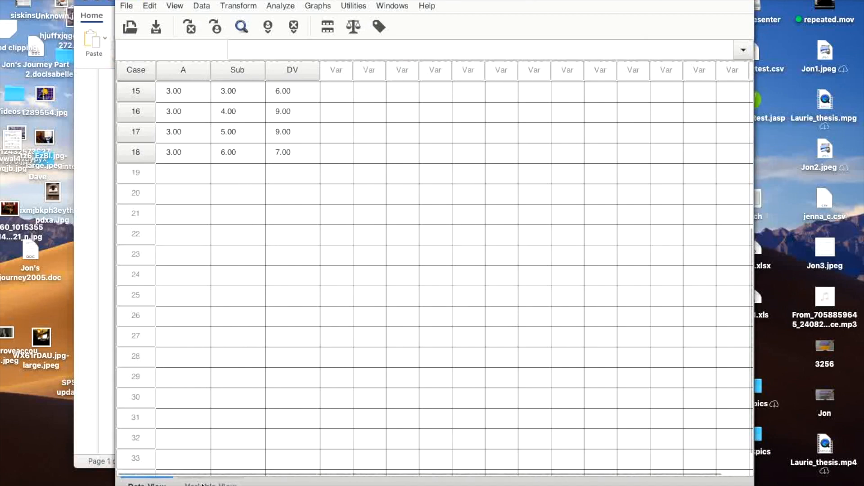
Review the definitions of variables A, Sub and DV, then return to the case data
{"action": "left_click", "coordinate": [210, 485]}
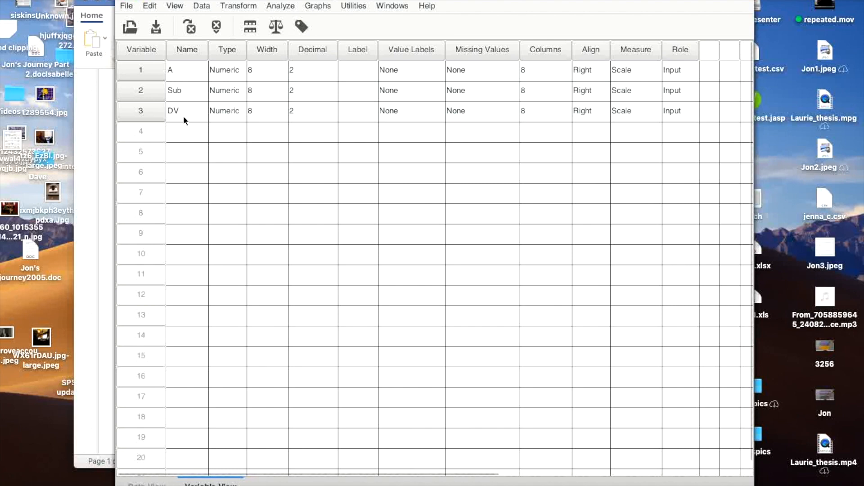
{"action": "mouse_move", "coordinate": [182, 117]}
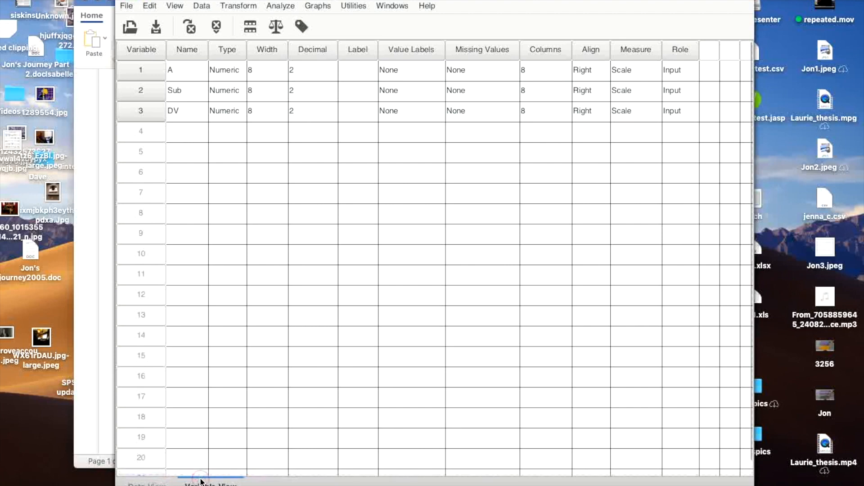
{"action": "left_click", "coordinate": [146, 484]}
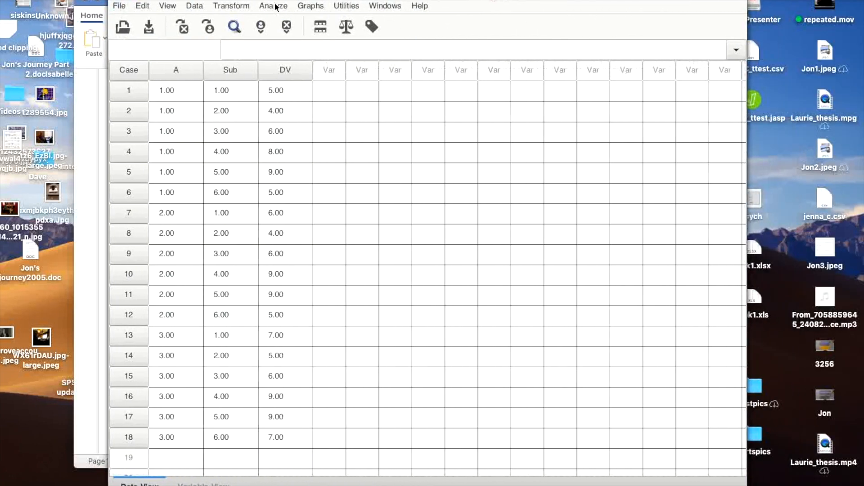
Run a one-way ANOVA of DV by factor A from Analyze > Compare Means
{"action": "left_click", "coordinate": [272, 7]}
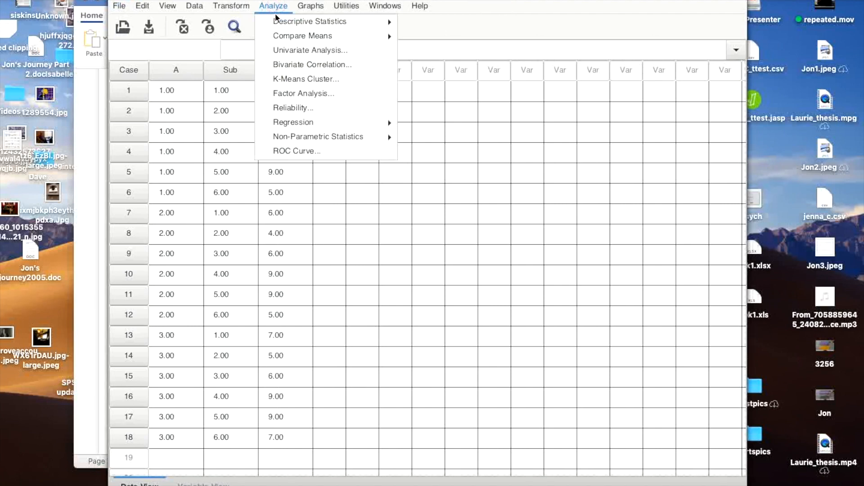
{"action": "mouse_move", "coordinate": [309, 51]}
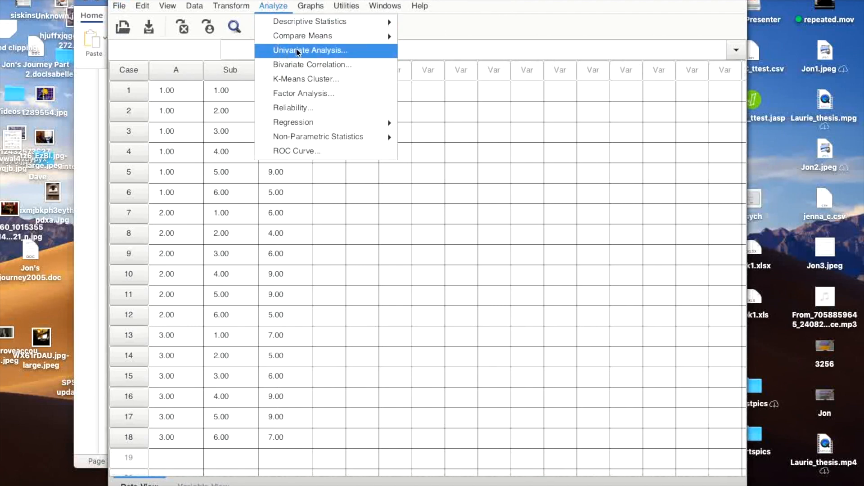
{"action": "mouse_move", "coordinate": [303, 36]}
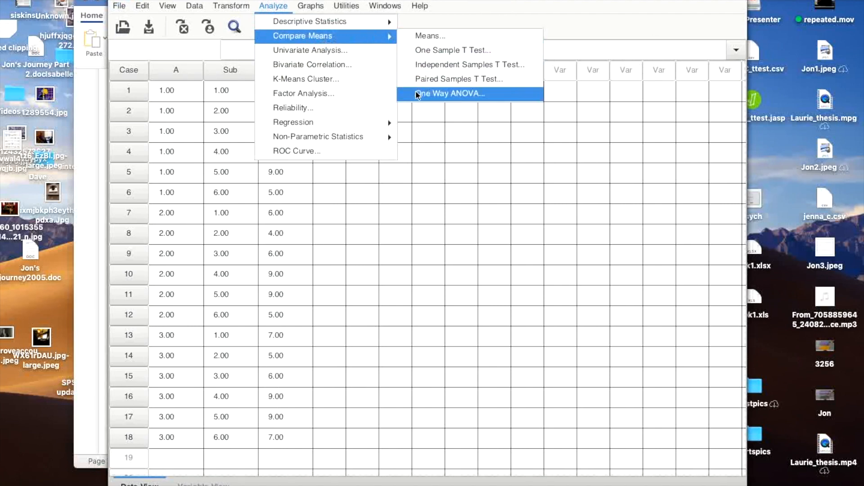
{"action": "left_click", "coordinate": [450, 92]}
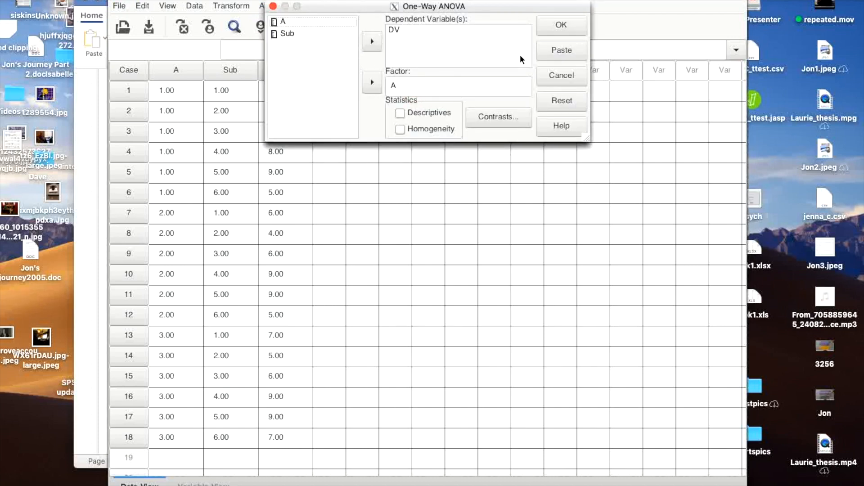
{"action": "left_click", "coordinate": [561, 26]}
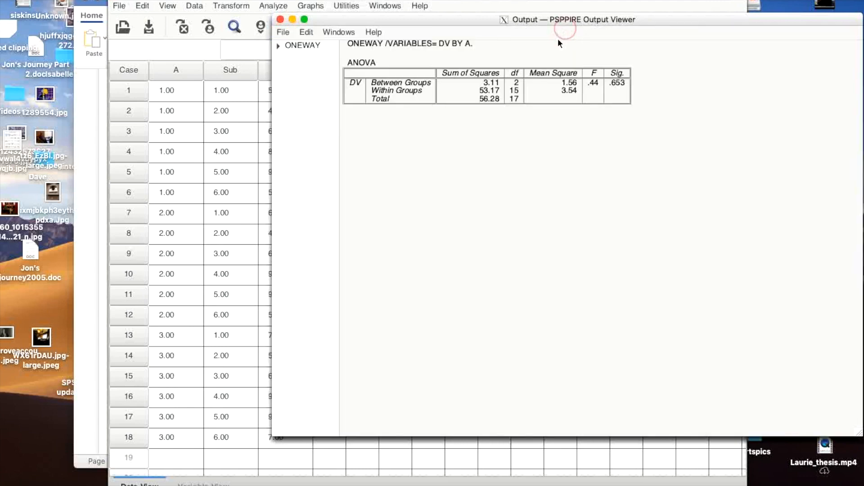
{"action": "mouse_move", "coordinate": [605, 85]}
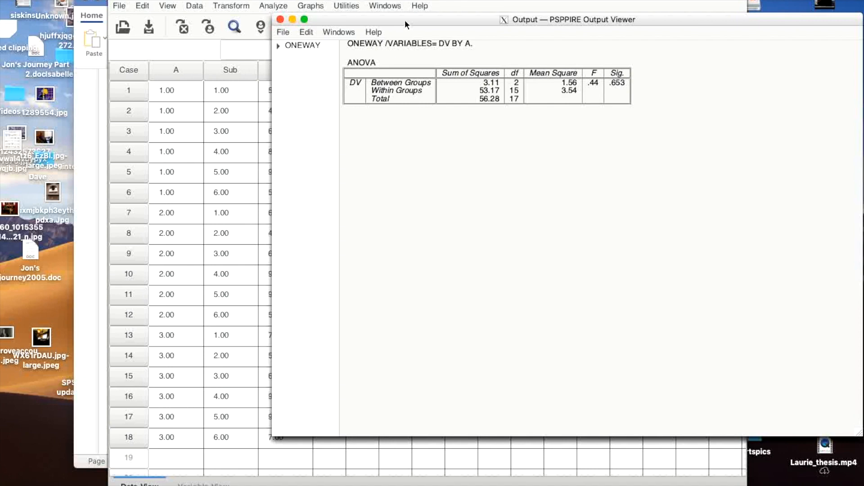
{"action": "mouse_move", "coordinate": [588, 86]}
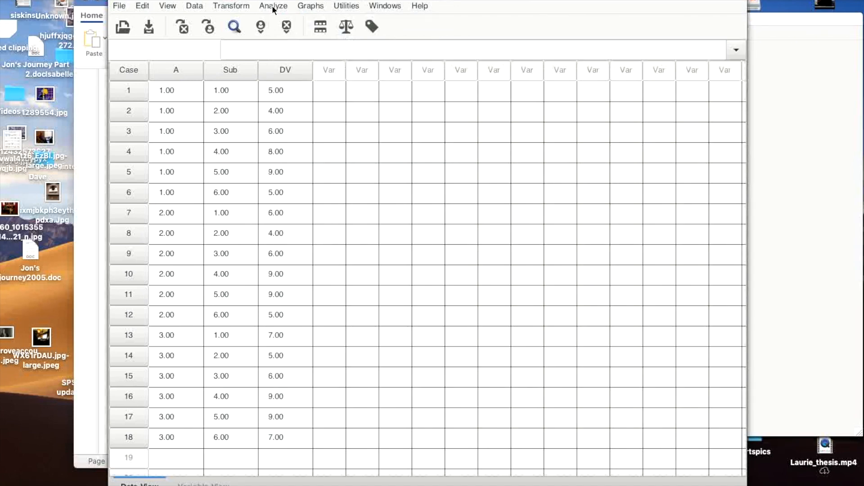
Run a univariate GLM of DV with A and Sub as fixed factors
{"action": "left_click", "coordinate": [273, 6]}
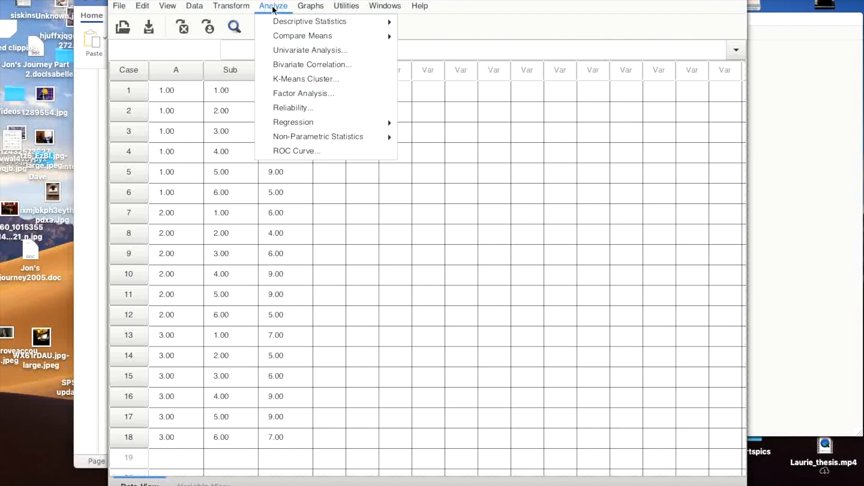
{"action": "mouse_move", "coordinate": [310, 50]}
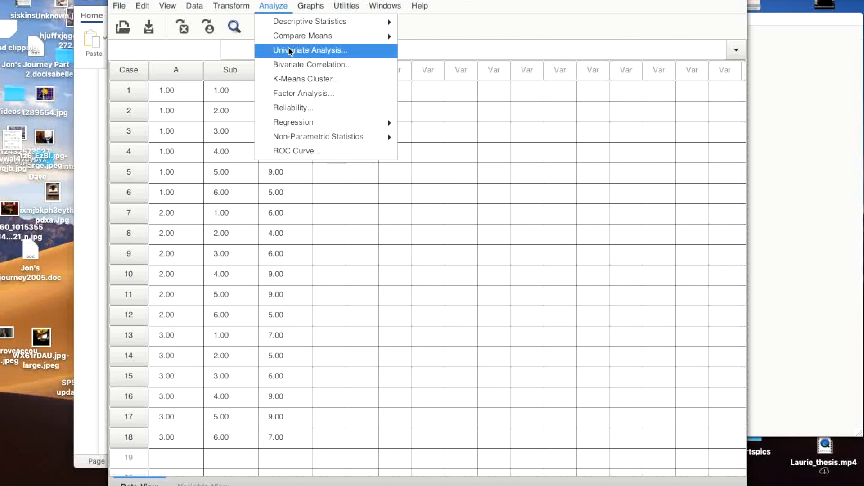
{"action": "left_click", "coordinate": [311, 50]}
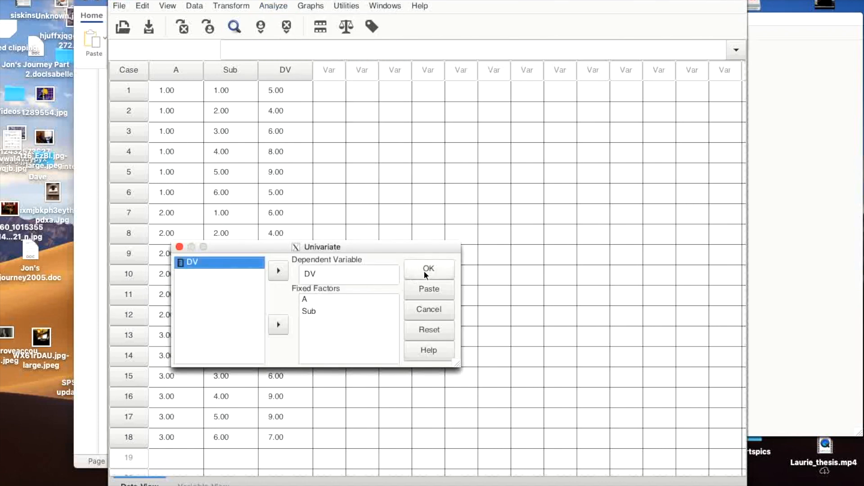
{"action": "mouse_move", "coordinate": [314, 319]}
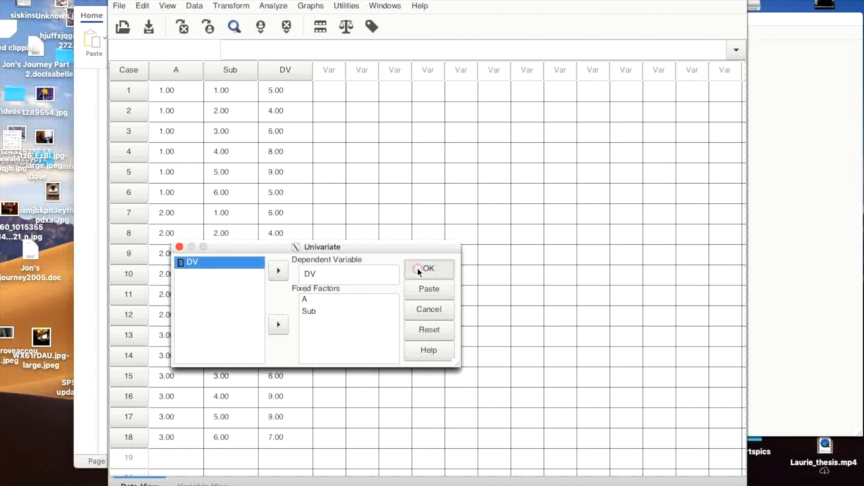
{"action": "left_click", "coordinate": [428, 269]}
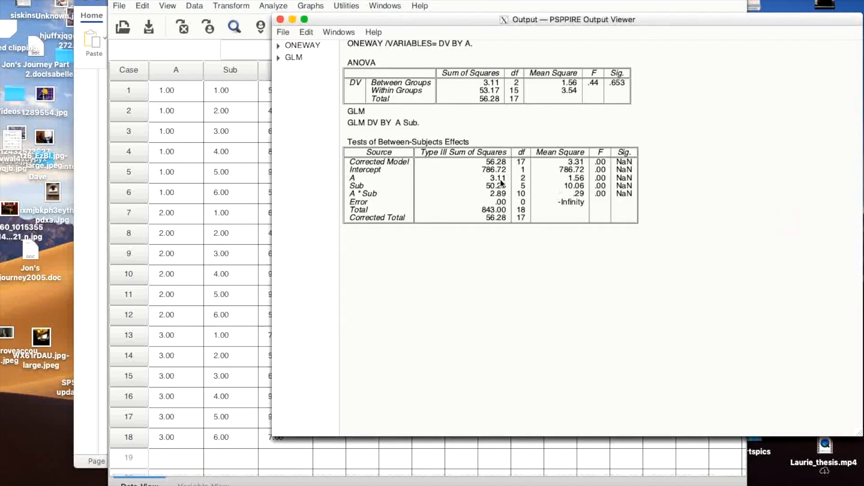
{"action": "mouse_move", "coordinate": [501, 173]}
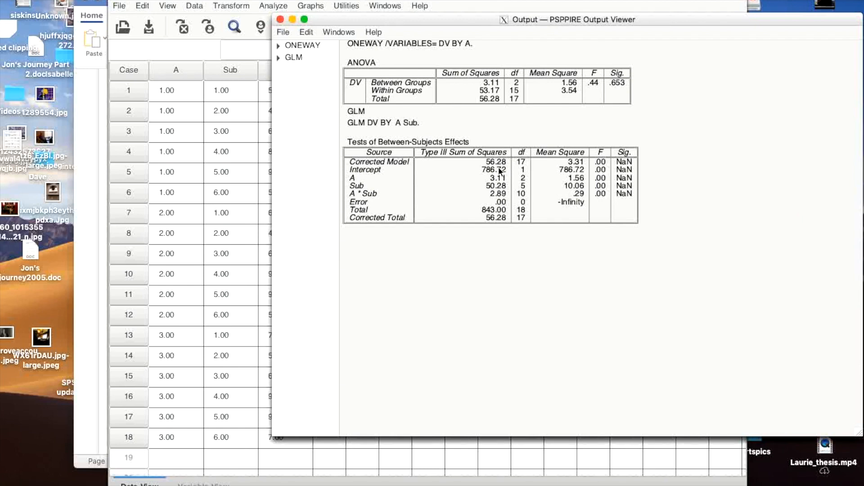
{"action": "mouse_move", "coordinate": [561, 172]}
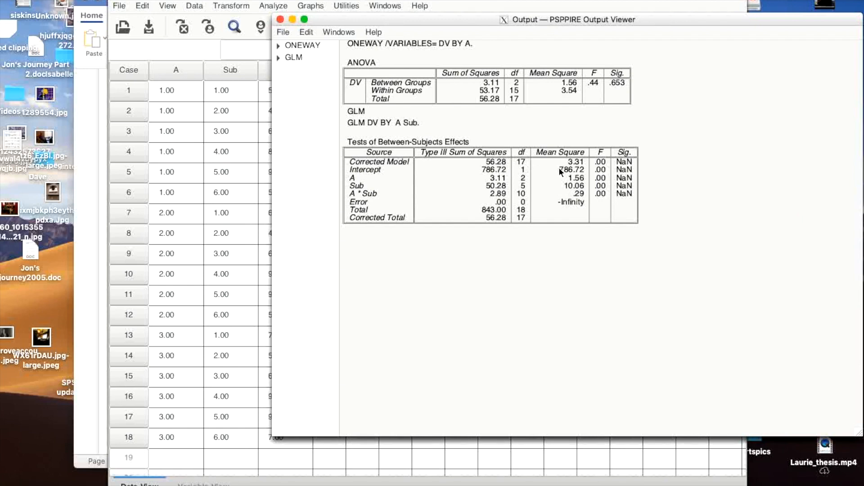
{"action": "mouse_move", "coordinate": [566, 181]}
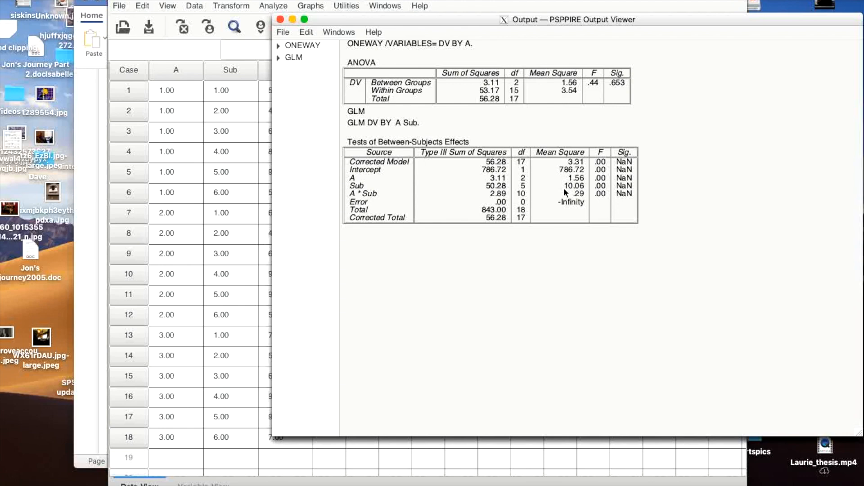
{"action": "mouse_move", "coordinate": [568, 198]}
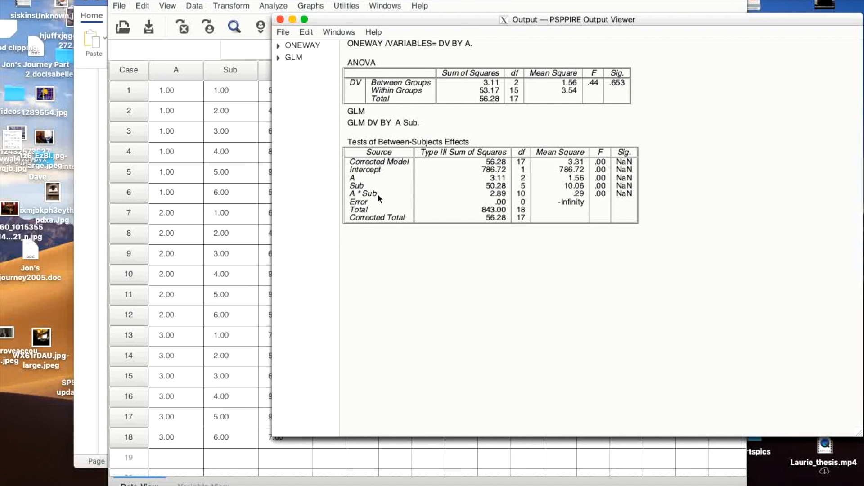
{"action": "mouse_move", "coordinate": [386, 199]}
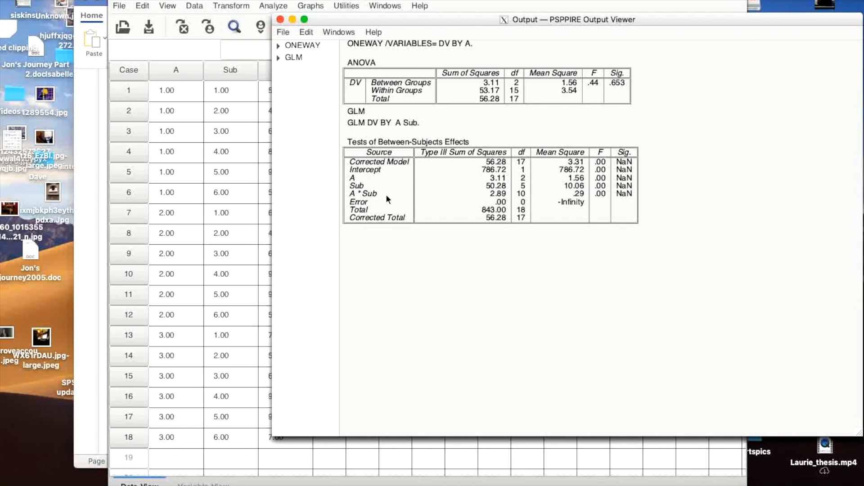
{"action": "mouse_move", "coordinate": [587, 200]}
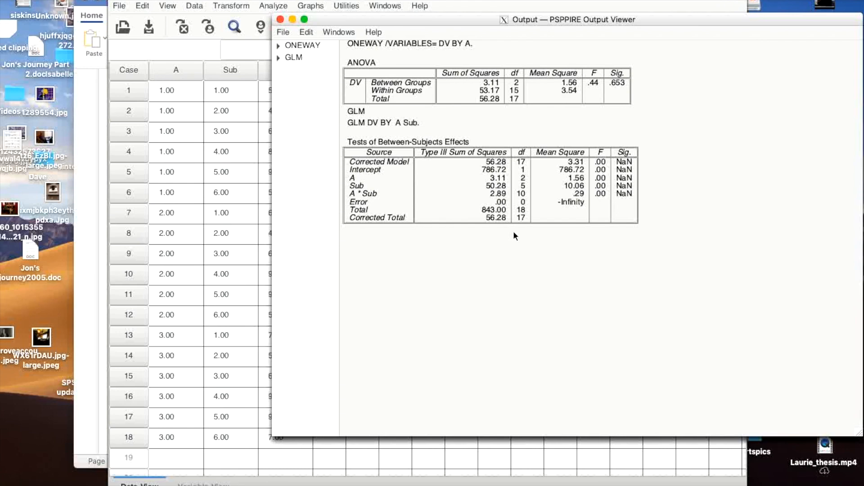
{"action": "mouse_move", "coordinate": [458, 48]}
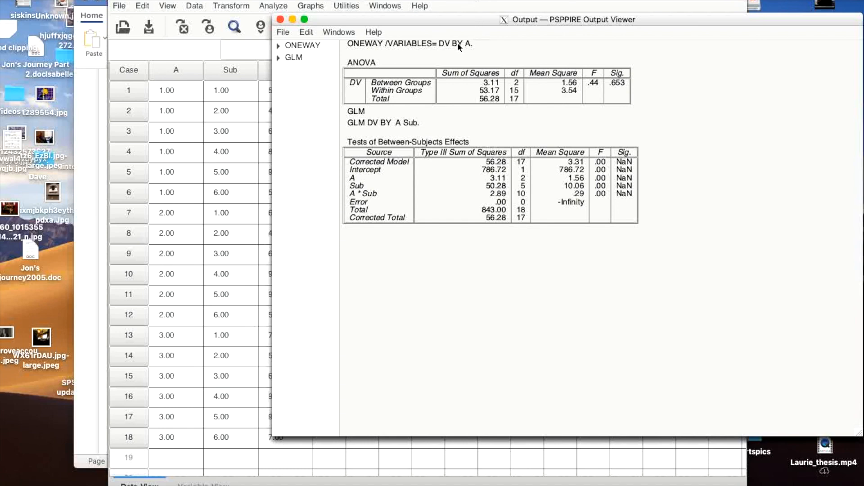
{"action": "mouse_move", "coordinate": [402, 138]}
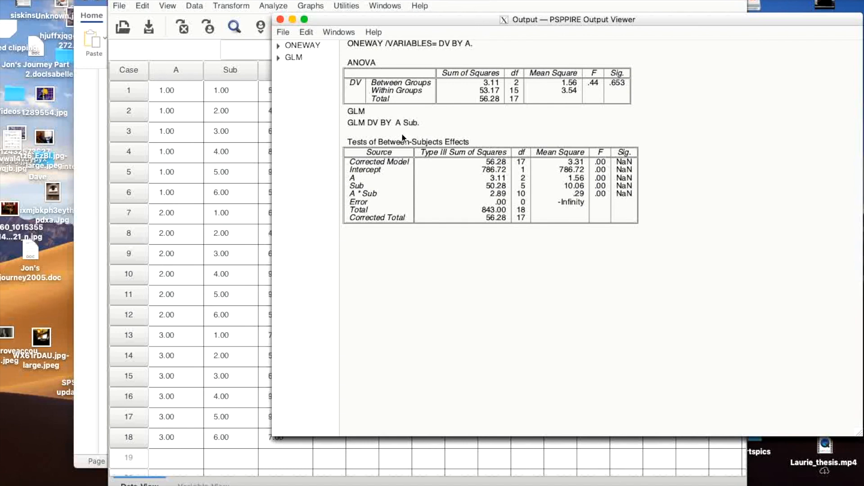
{"action": "mouse_move", "coordinate": [457, 21]}
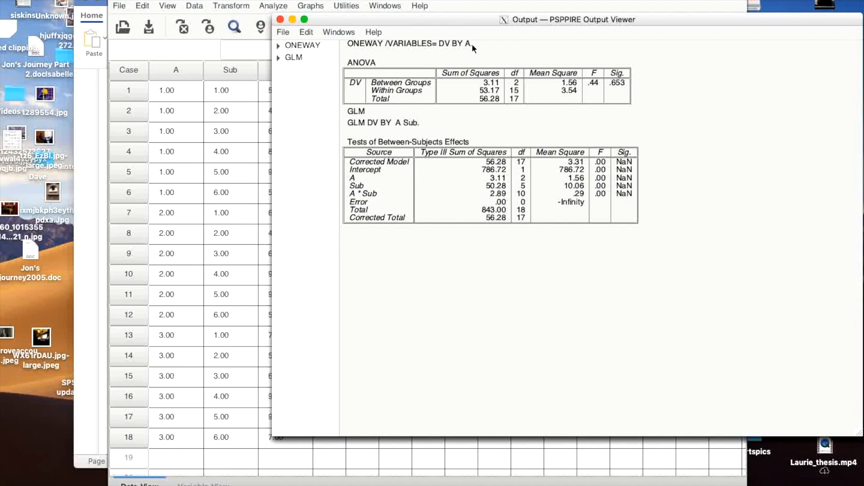
{"action": "mouse_move", "coordinate": [452, 20]}
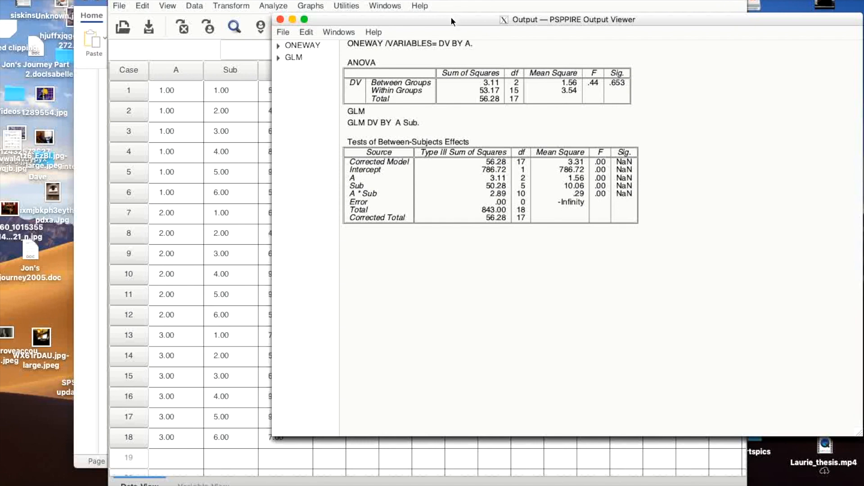